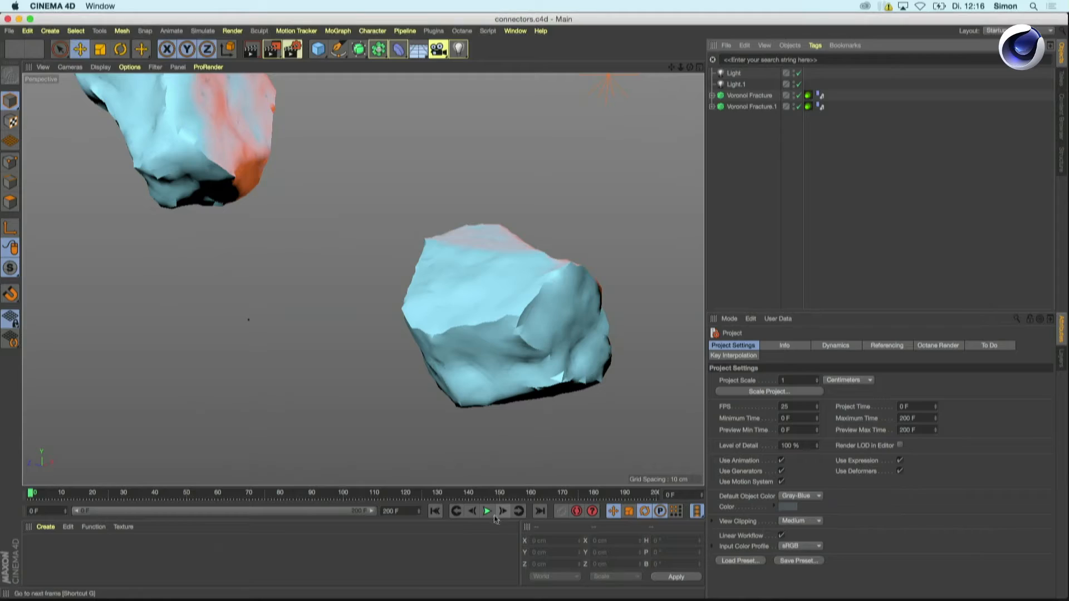
Step: Run the Voronoi rock collision playback until the rocks shatter, then return to frame 0
{"action": "left_click", "coordinate": [487, 510]}
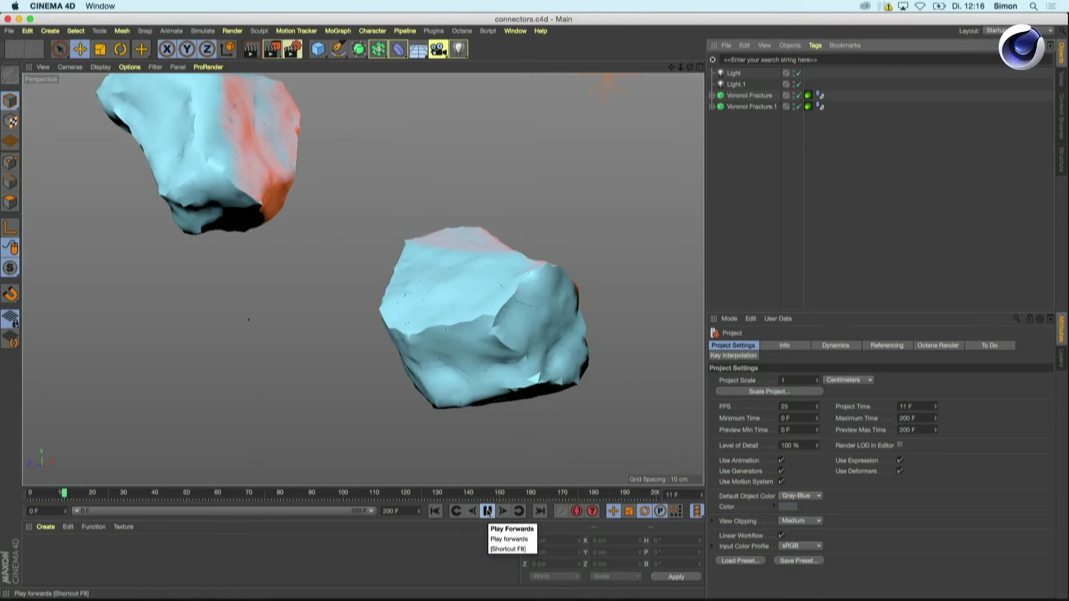
{"action": "left_click", "coordinate": [486, 511]}
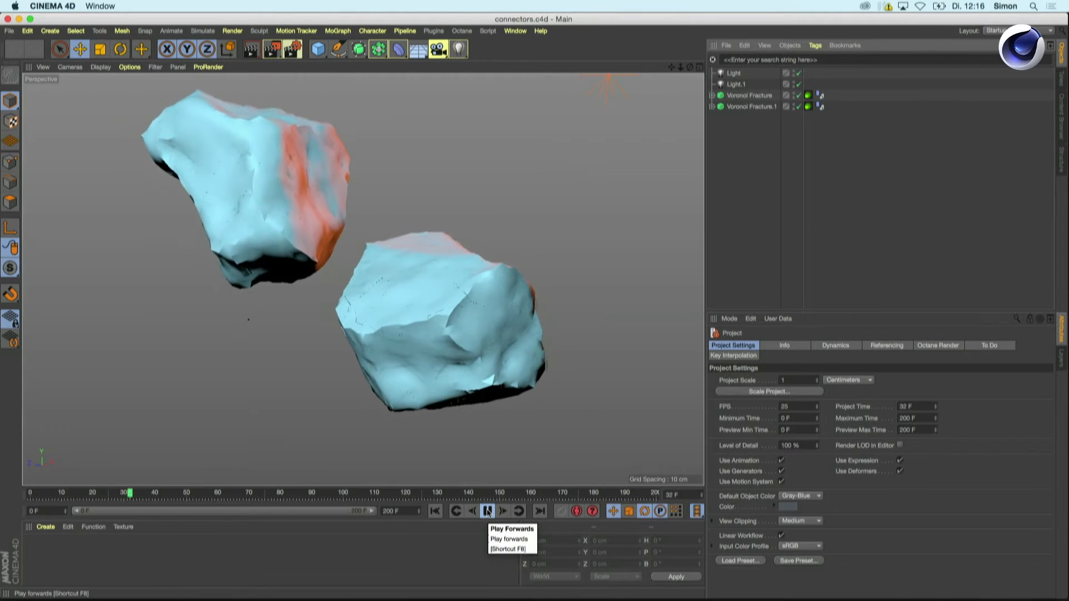
{"action": "left_click", "coordinate": [486, 510]}
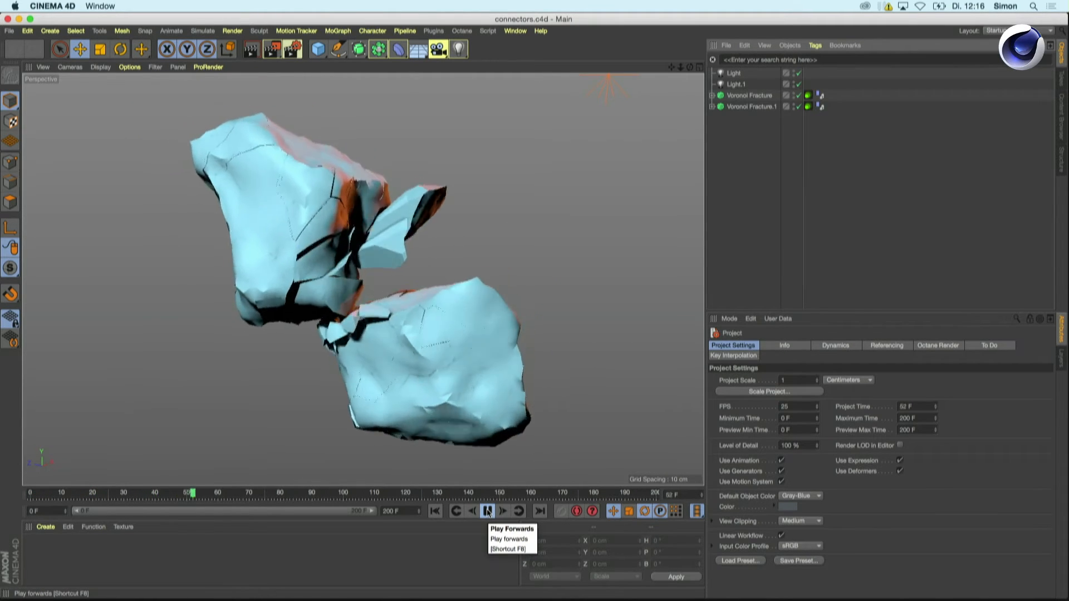
{"action": "left_click", "coordinate": [486, 511]}
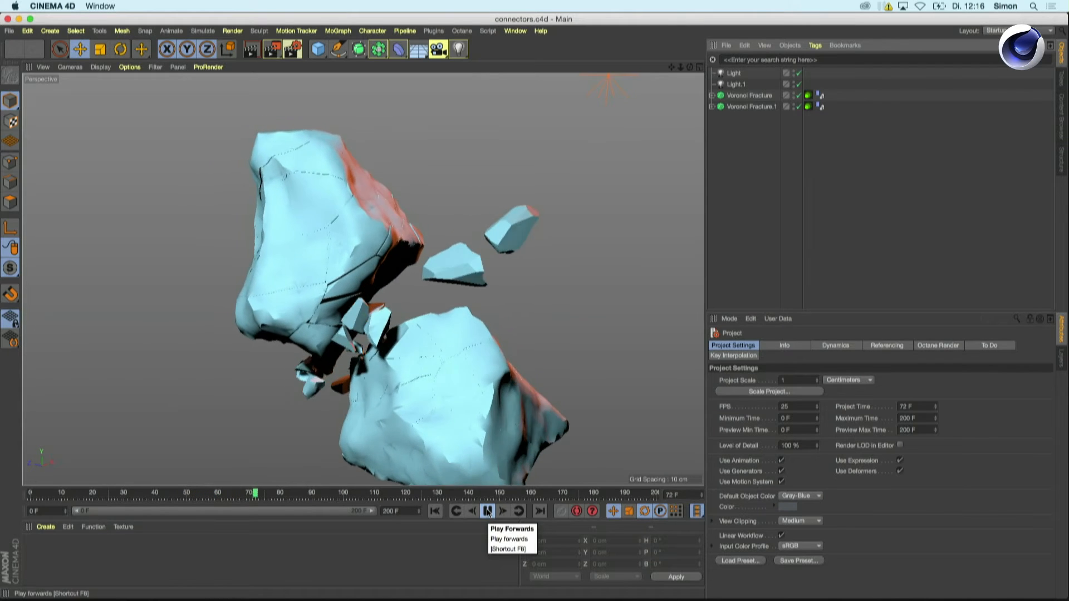
{"action": "left_click", "coordinate": [486, 511]}
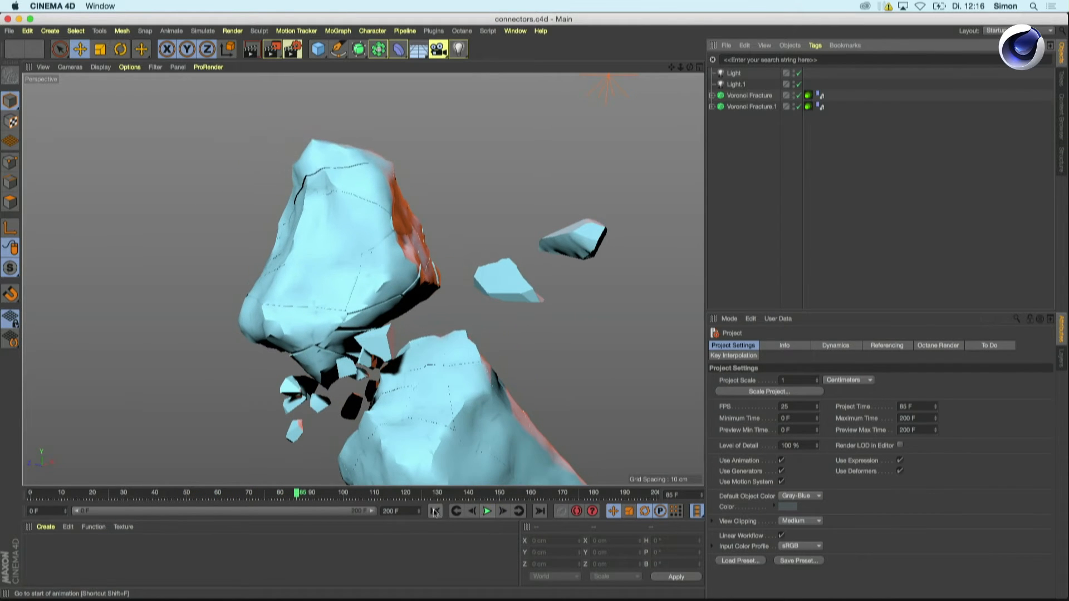
{"action": "left_click", "coordinate": [434, 511]}
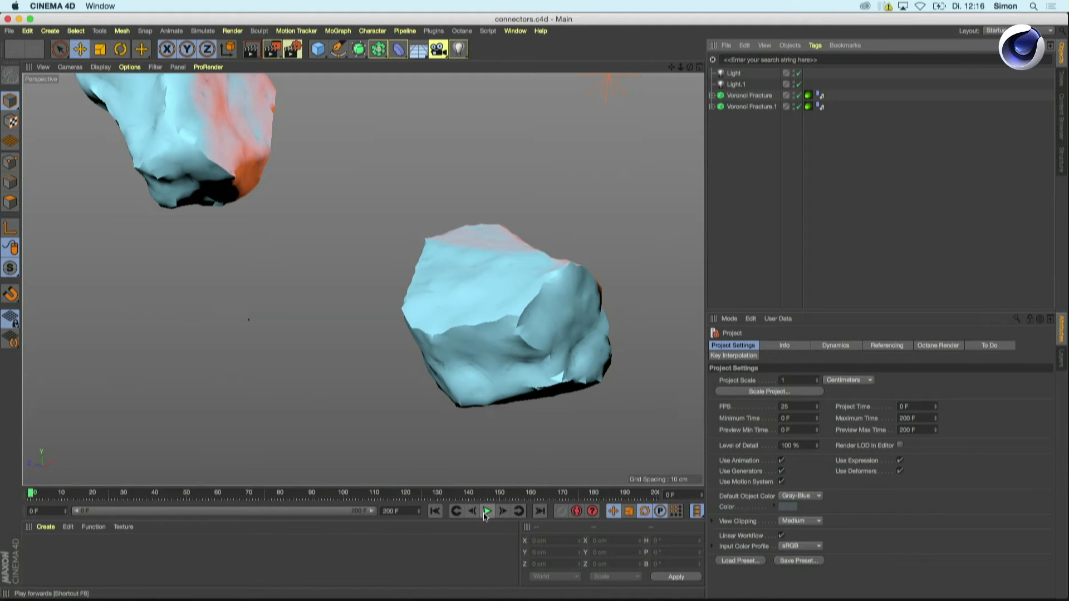
{"action": "mouse_move", "coordinate": [486, 510]}
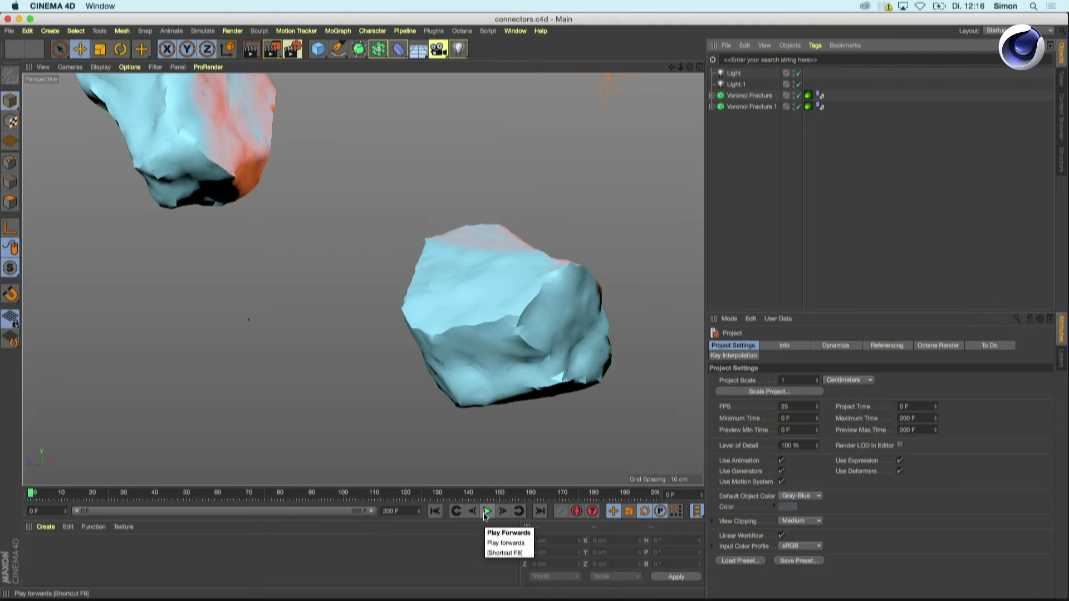
Step: Replay the collision from frame 0 with both intact rocks approaching each other
{"action": "left_click", "coordinate": [486, 510]}
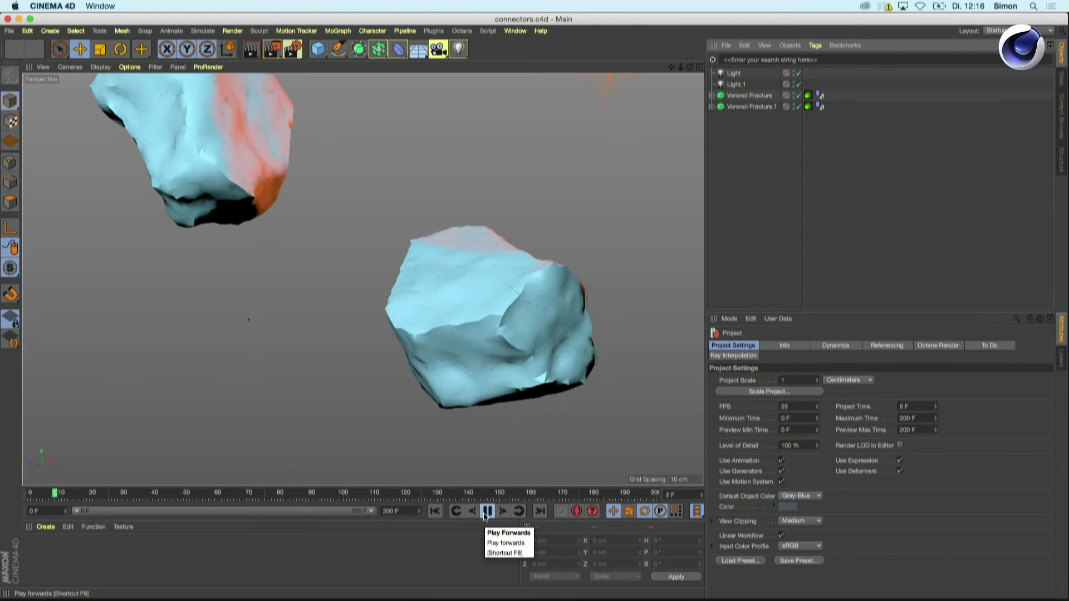
{"action": "left_click", "coordinate": [488, 511]}
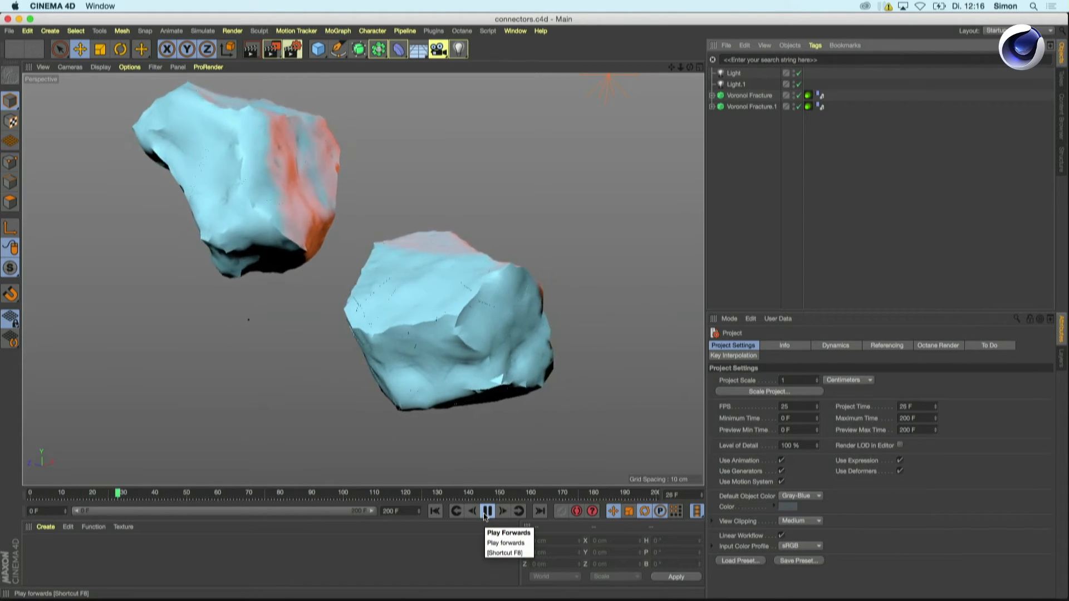